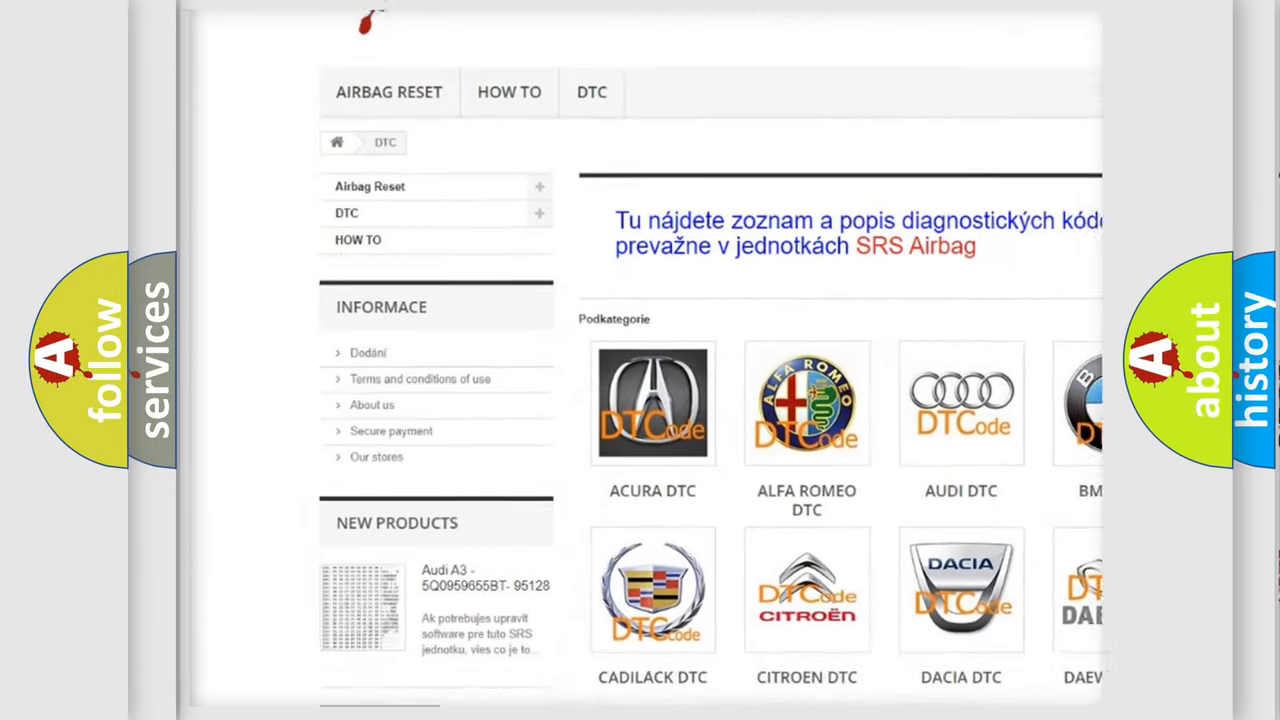
pyautogui.scroll(-3)
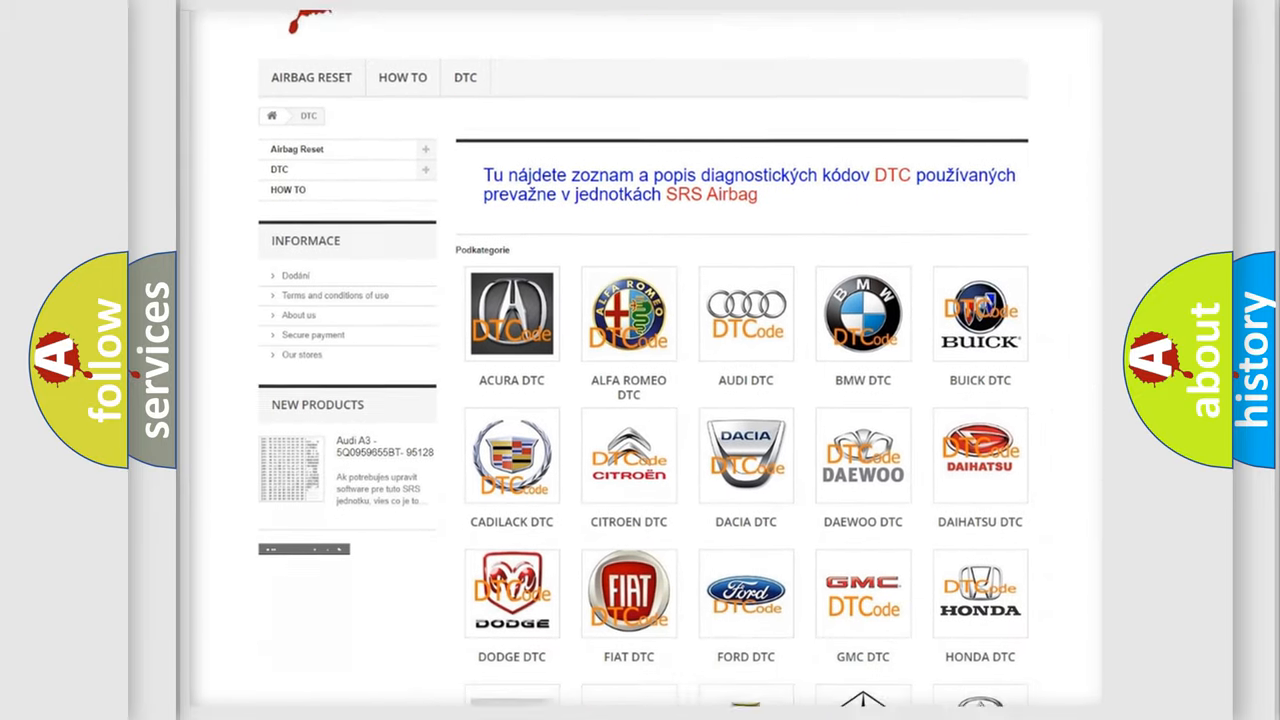
pyautogui.scroll(-3)
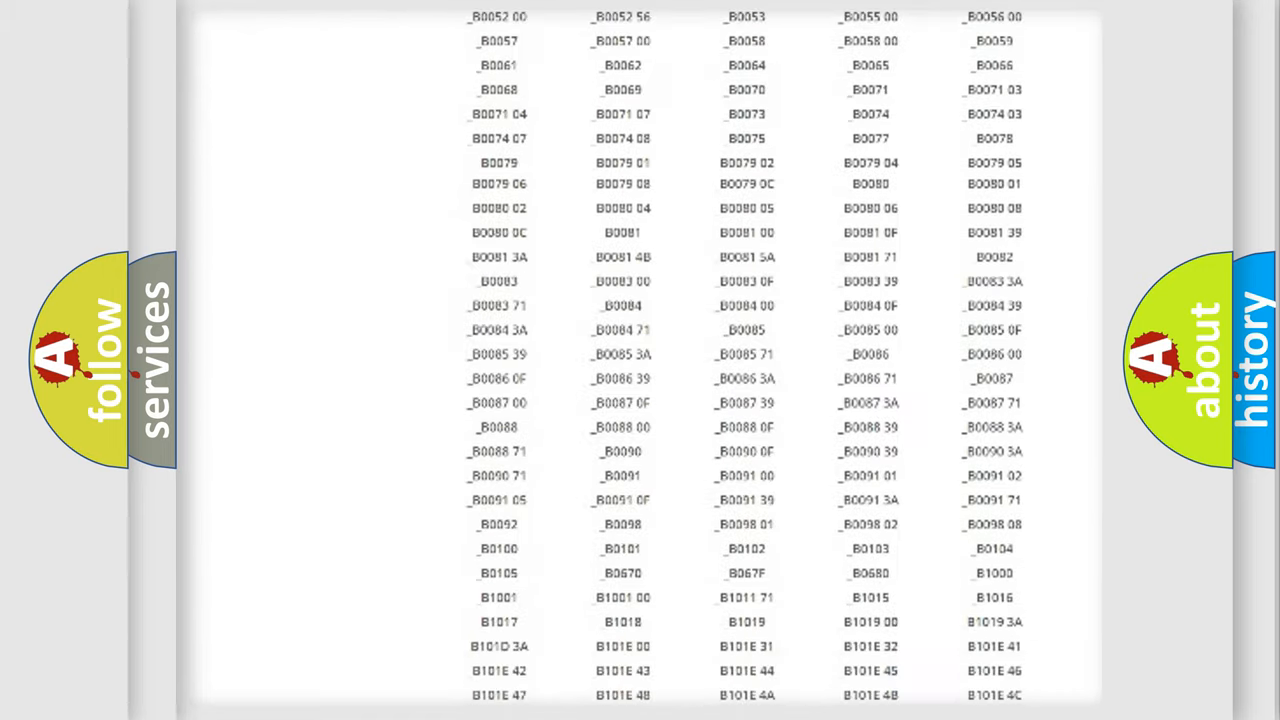
pyautogui.scroll(-3)
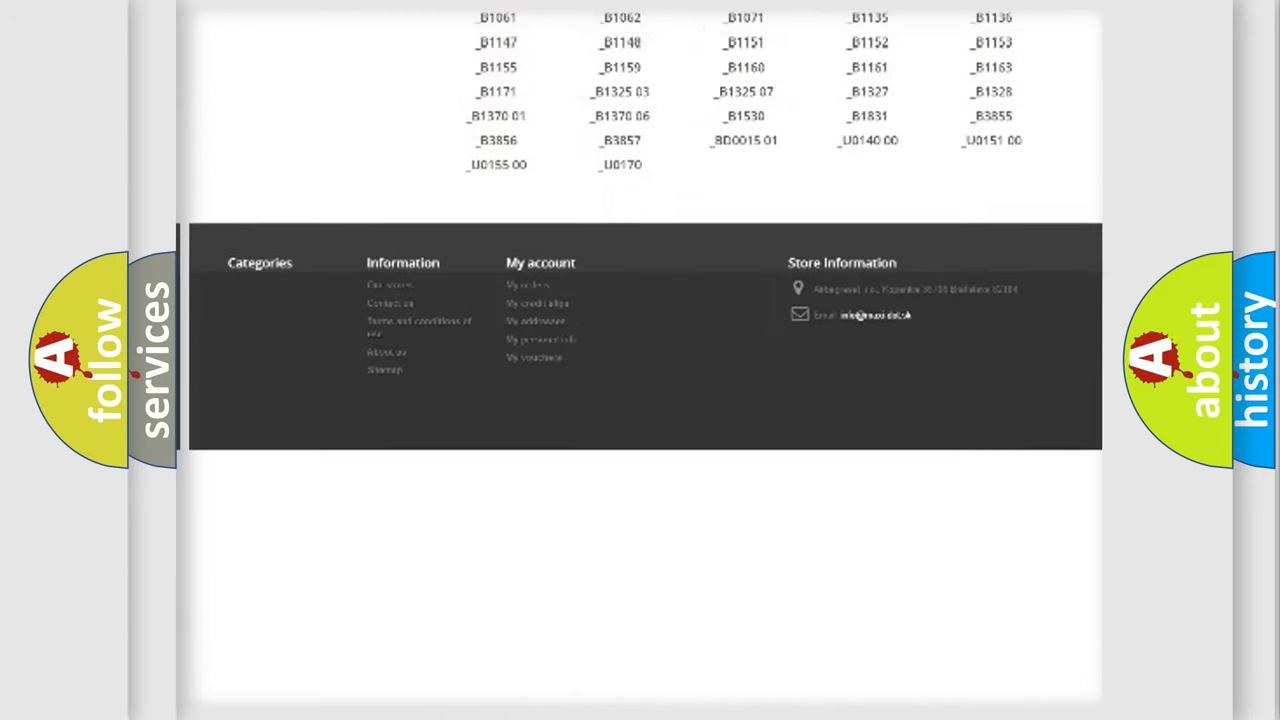
pyautogui.scroll(3)
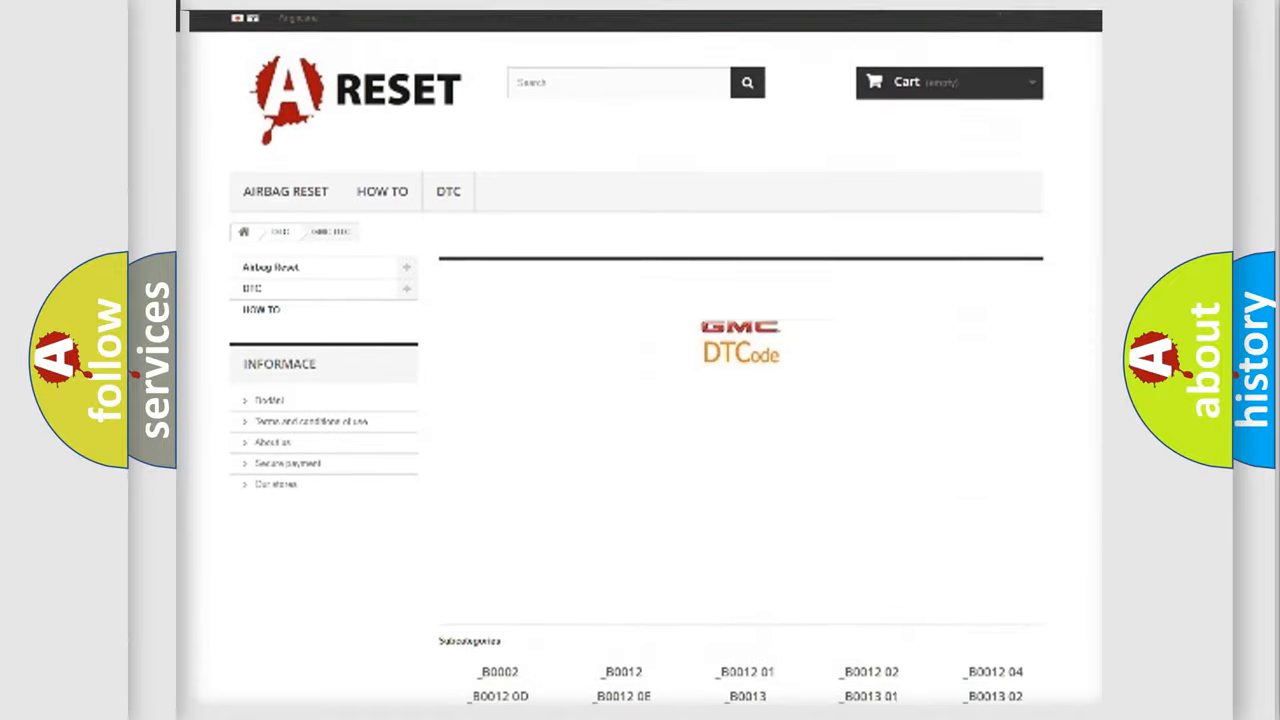